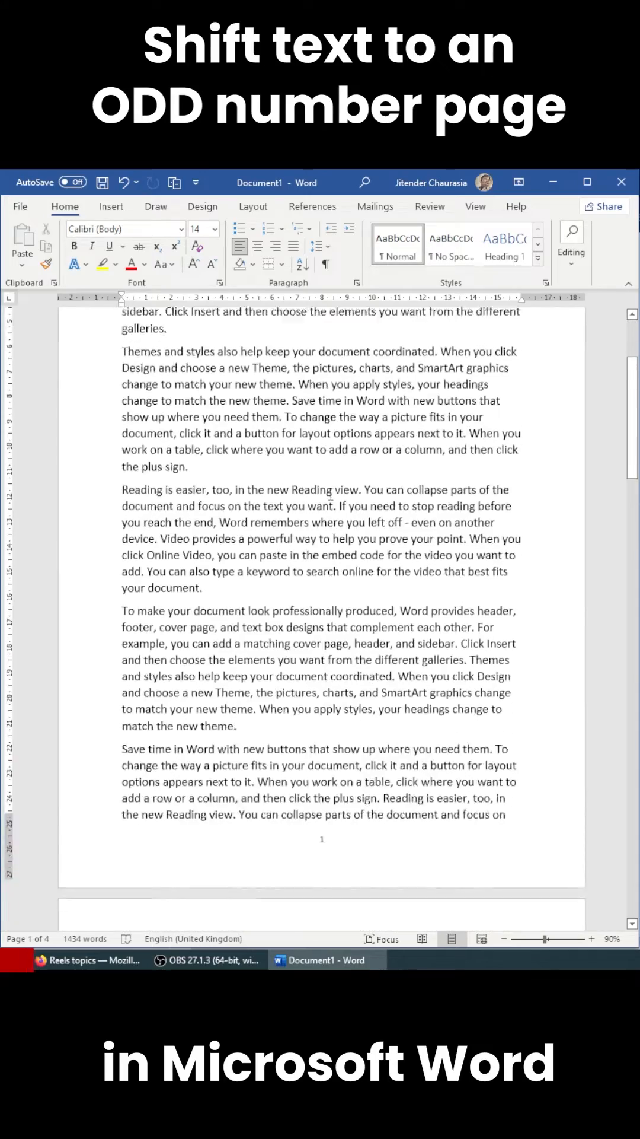
- Insert an Odd Page section break so the text after page 1 starts on page 3
scroll("down", 3)
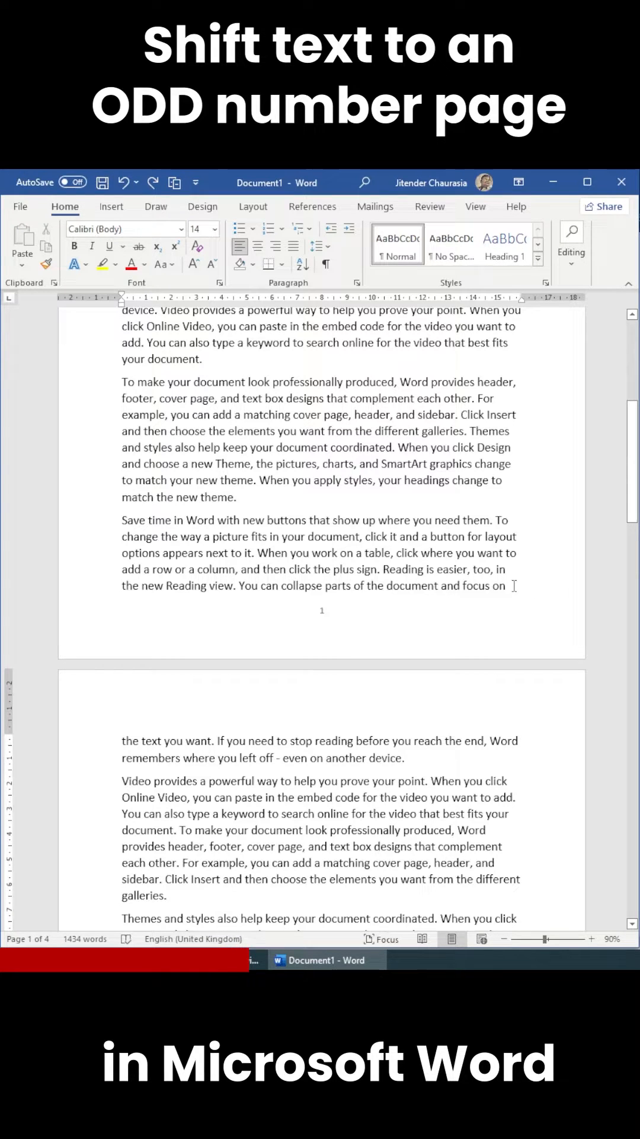
left_click(253, 207)
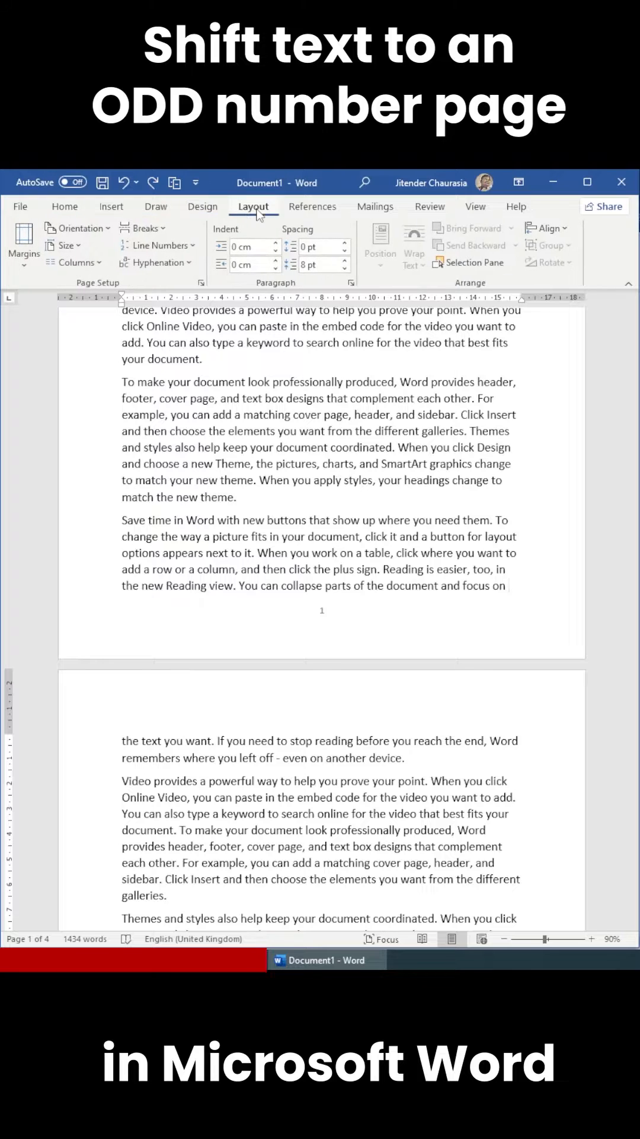
left_click(144, 228)
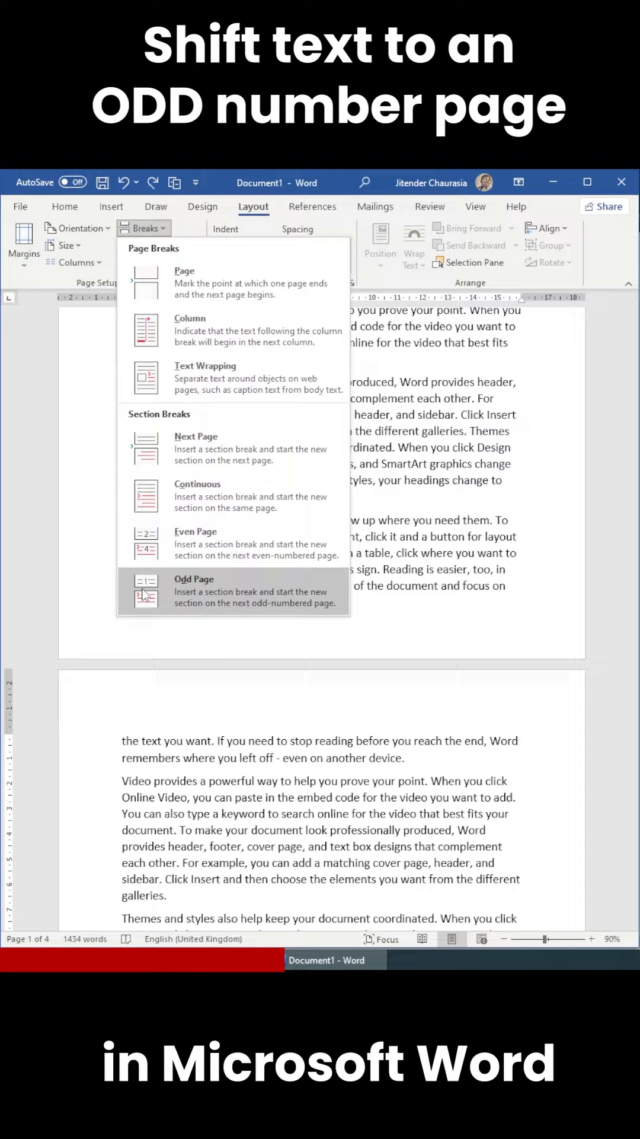
left_click(194, 590)
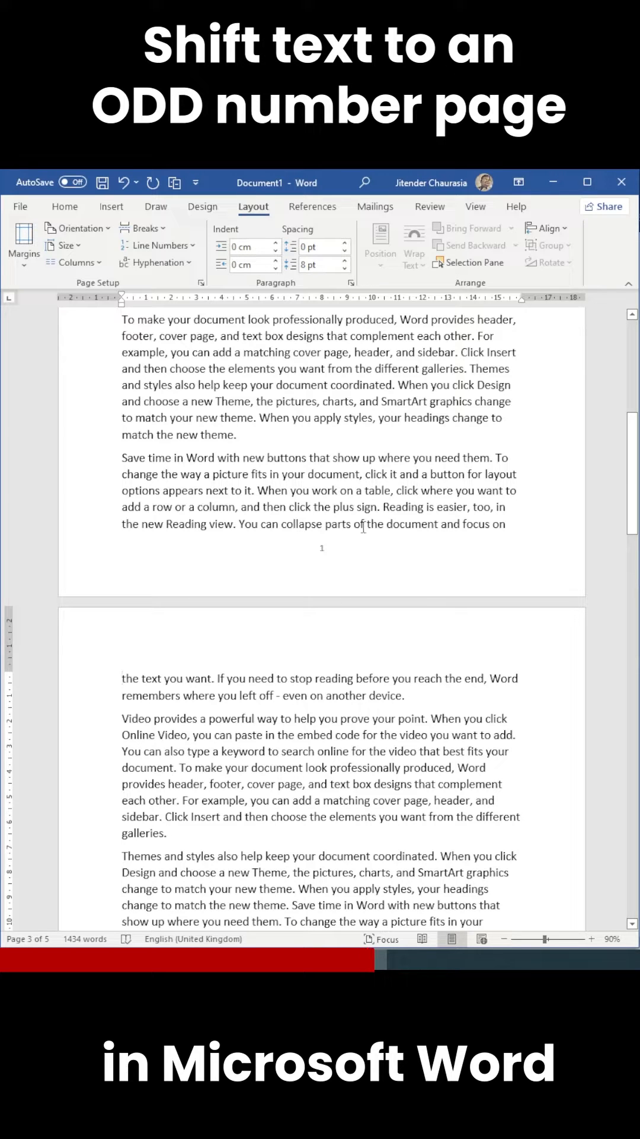
mouse_move(315, 520)
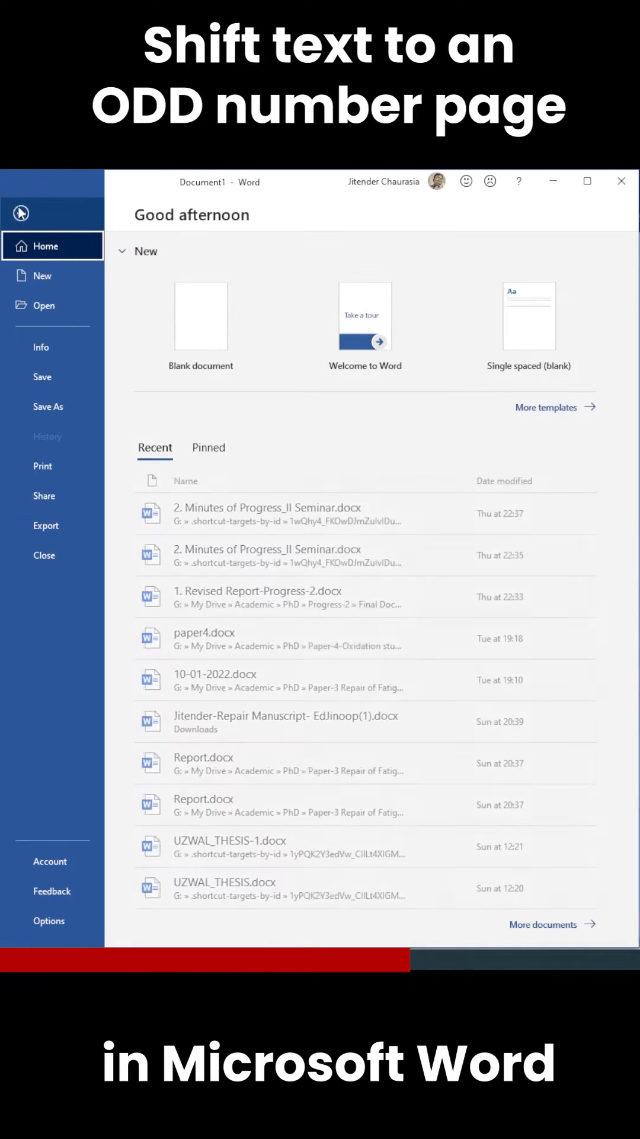
- Print the five-page document with Microsoft Print to PDF, naming the file starting 'Re'
left_click(42, 464)
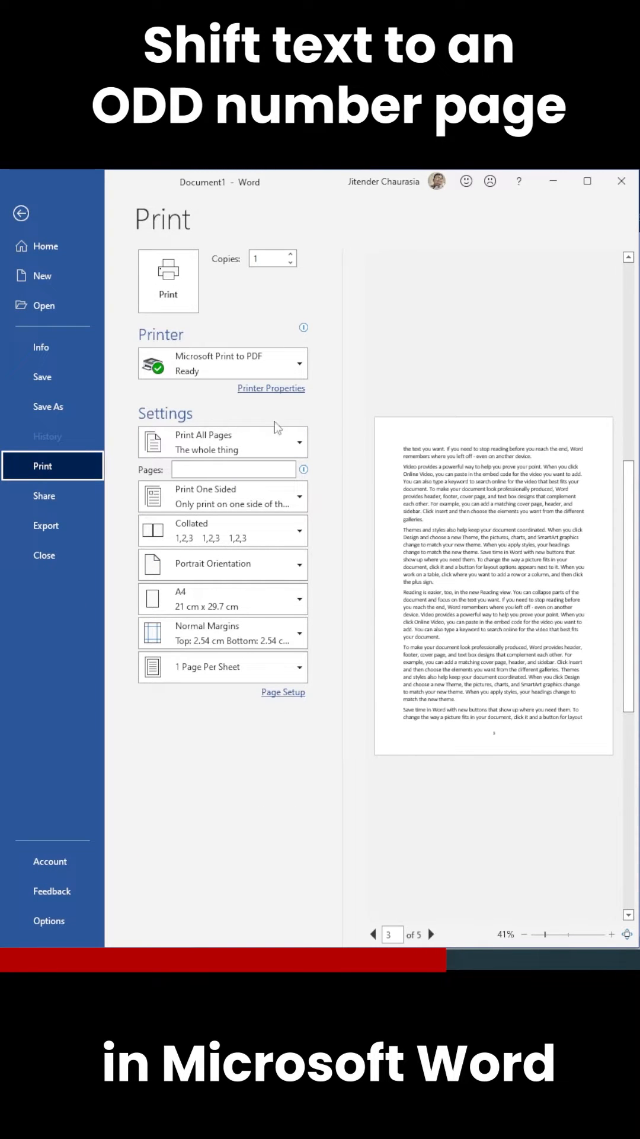
left_click(167, 282)
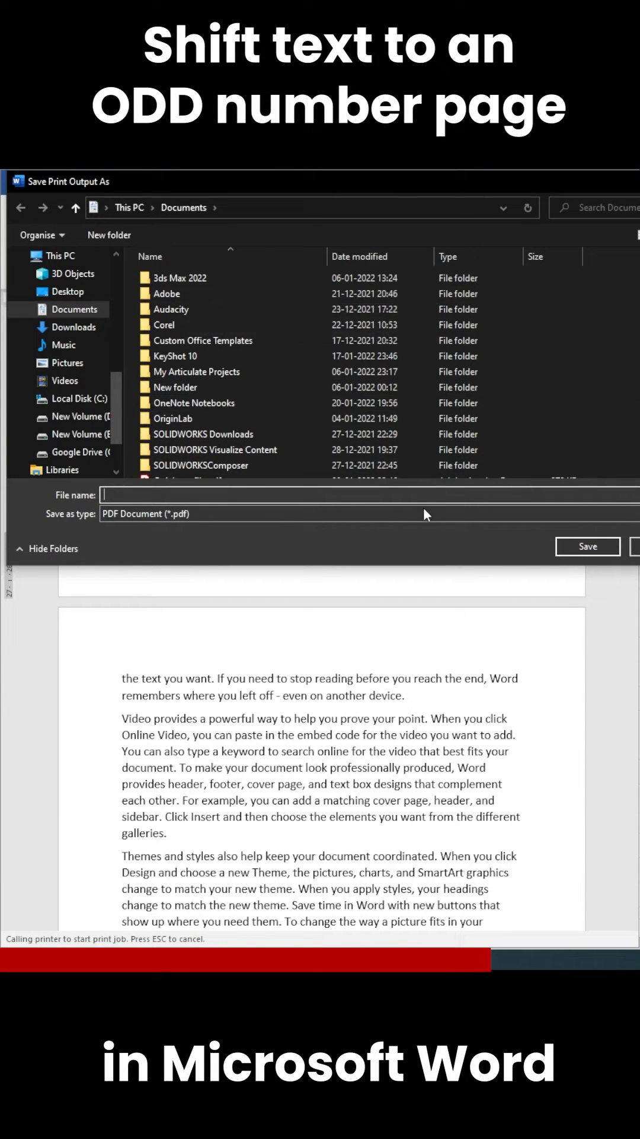
type("Re")
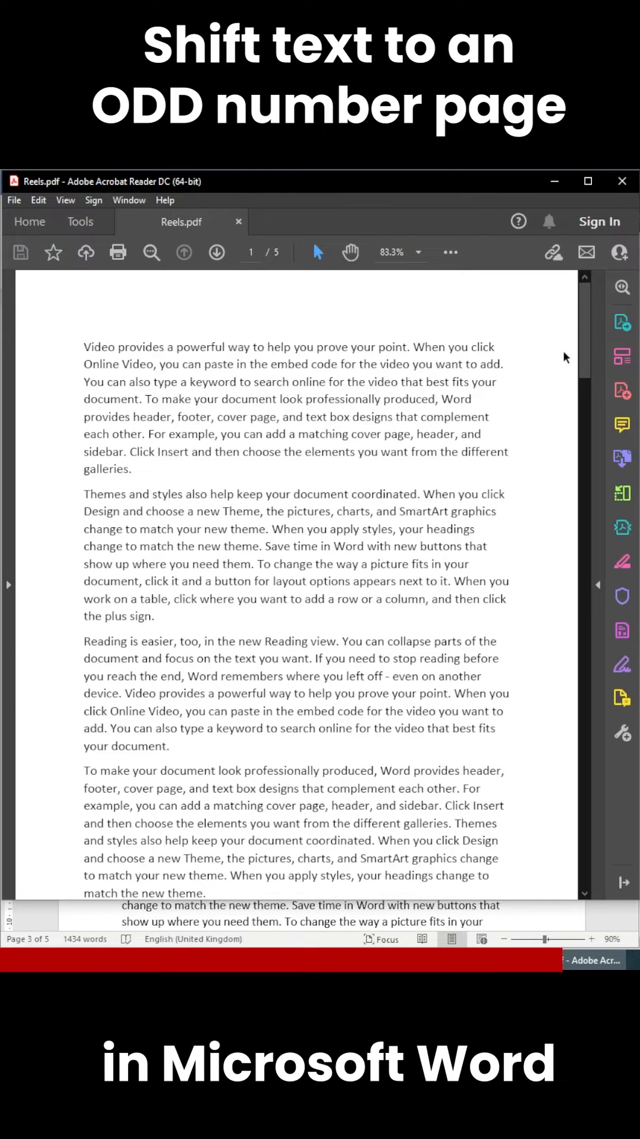
scroll("down", 3)
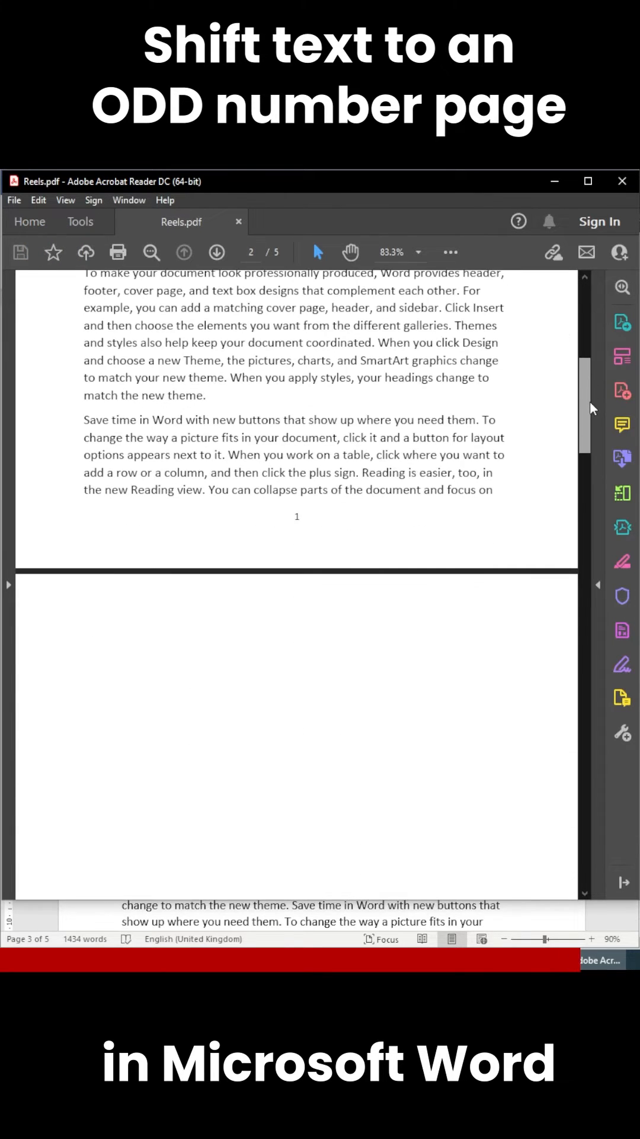
scroll("down", 3)
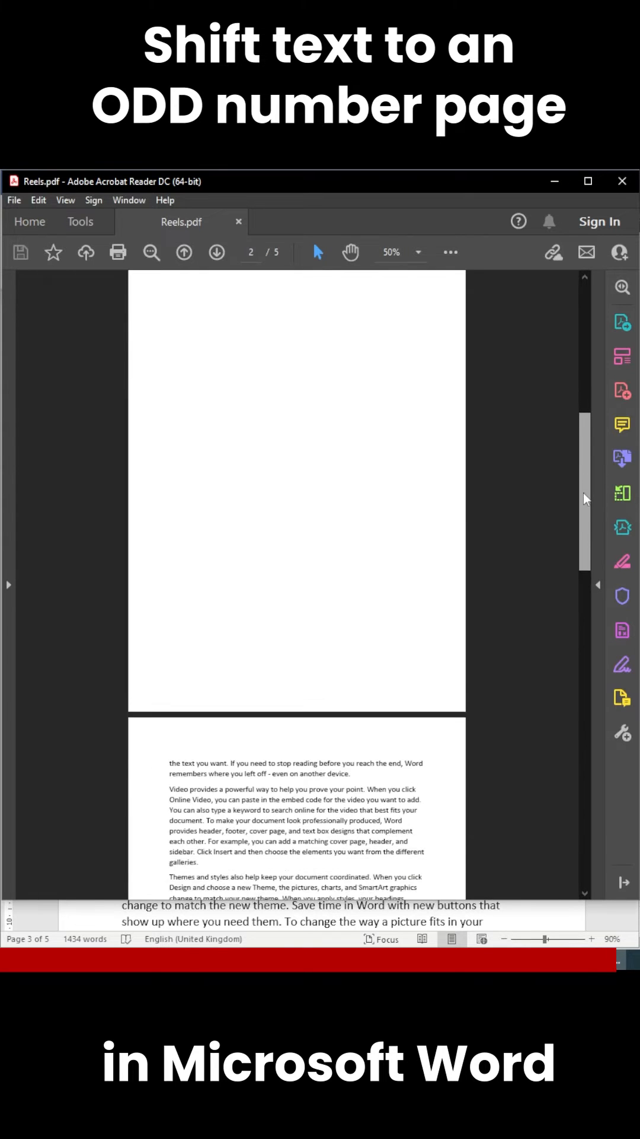
scroll("down", 3)
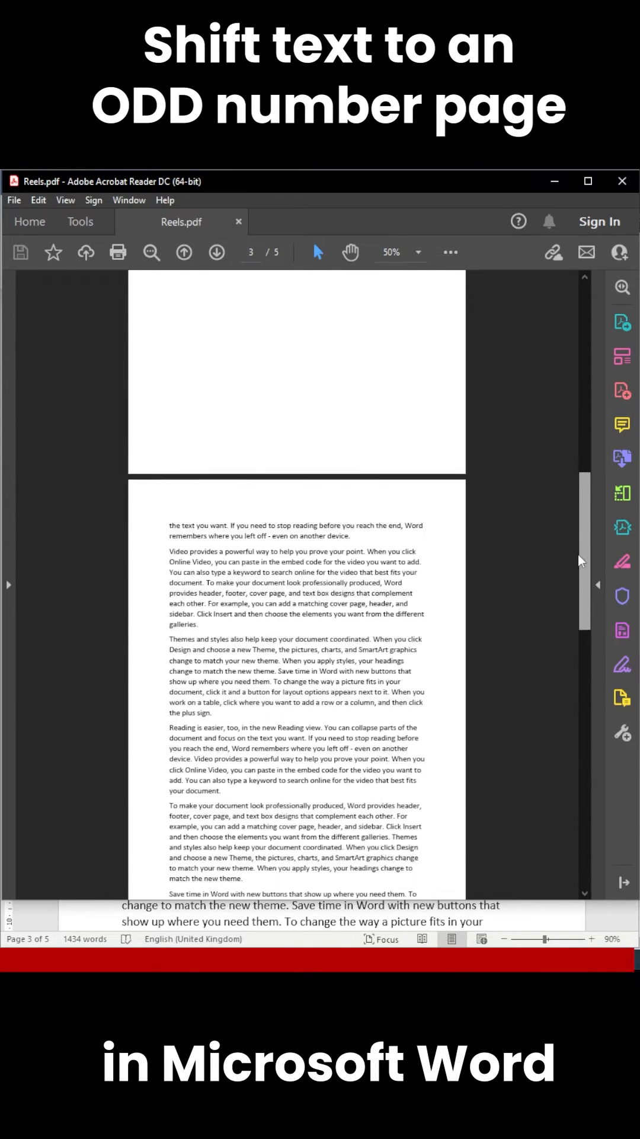